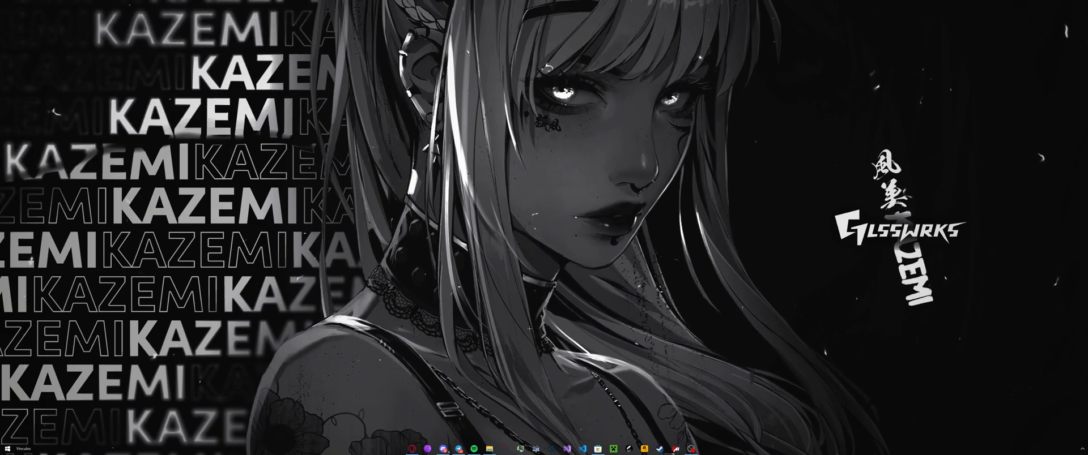
# Step: Launch the modded Spotify client from the taskbar to show its Themes marketplace
pyautogui.click(473, 449)
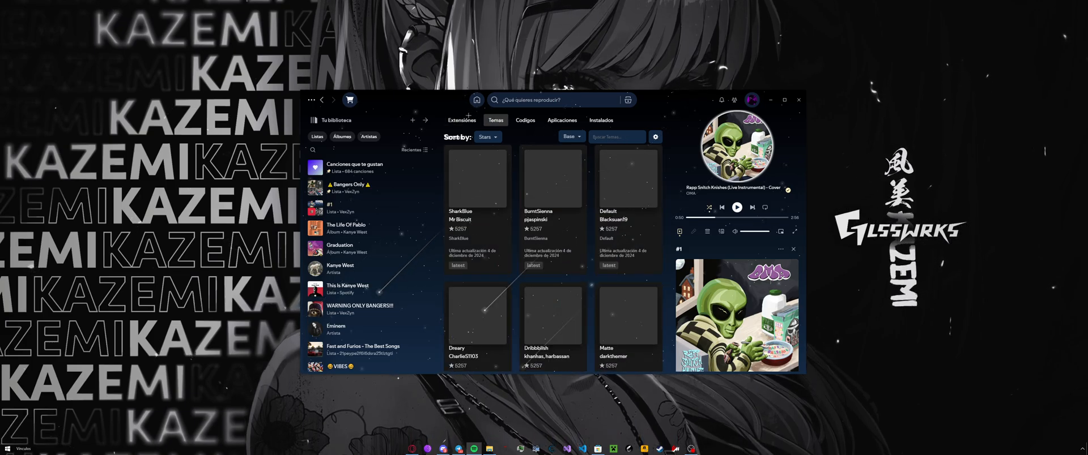
pyautogui.click(460, 120)
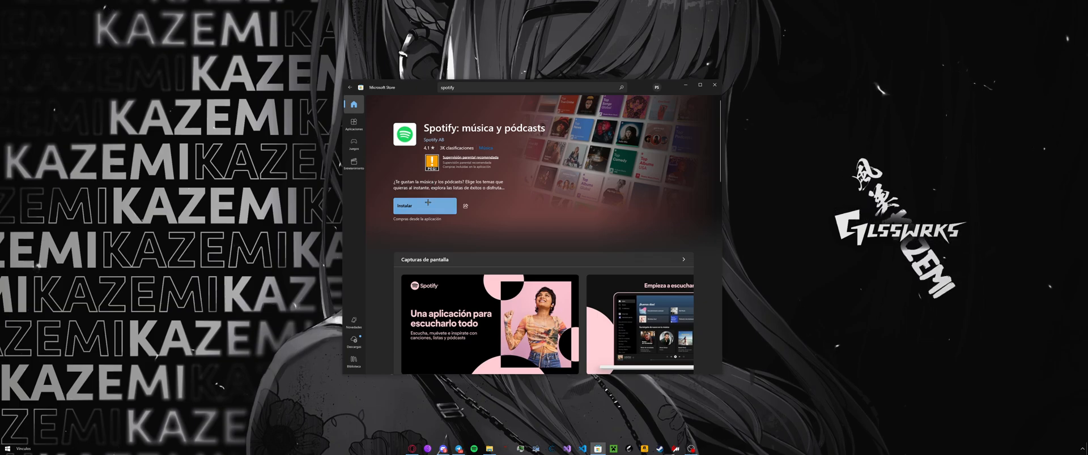
# Step: Close Microsoft Store, search 'spotify' in Start, and bring up the installed app's options
pyautogui.click(686, 85)
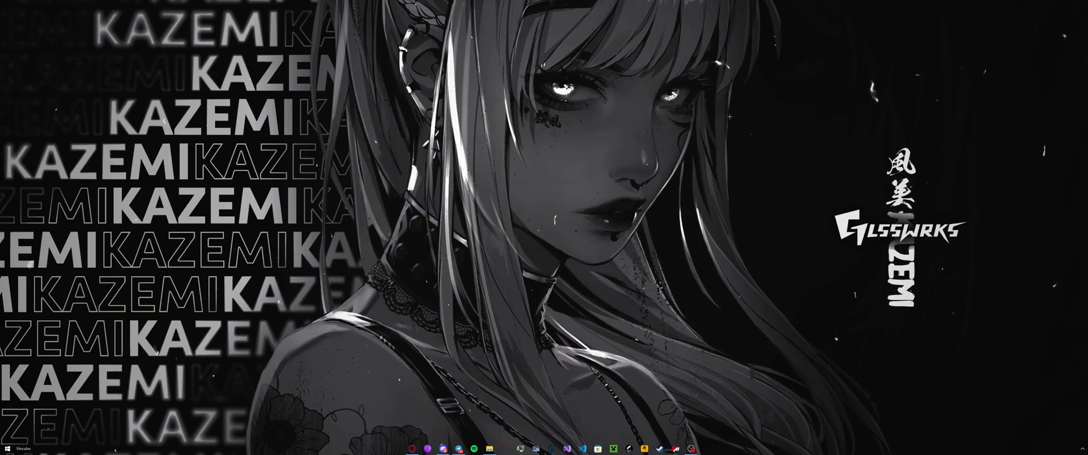
pyautogui.write('spotify')
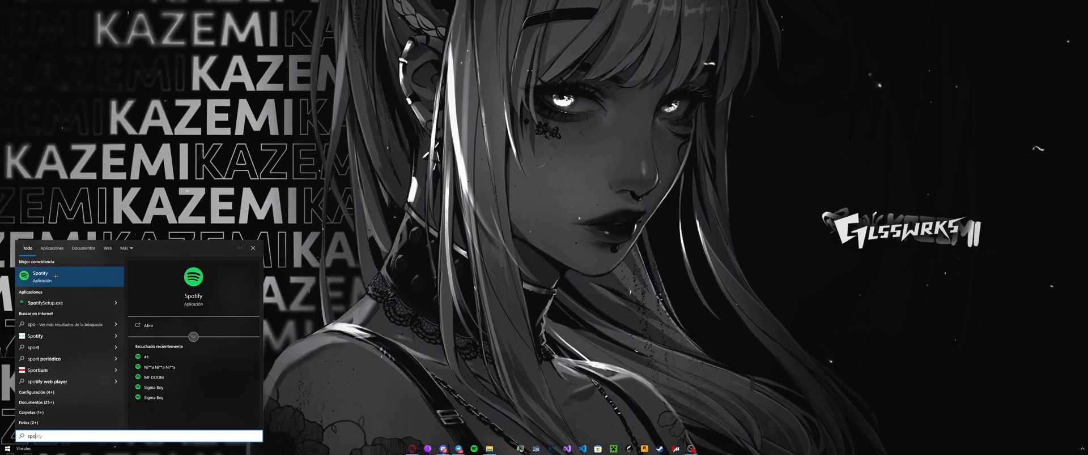
pyautogui.rightClick(39, 273)
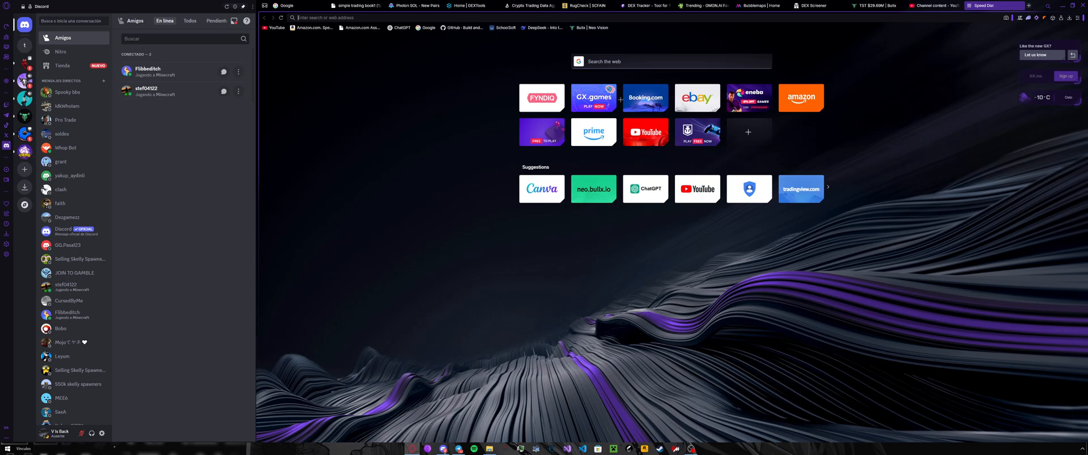
# Step: Search 'spotify', accept cookies on the Windows download page, and download the installer directly
pyautogui.write('spotify.com/download')
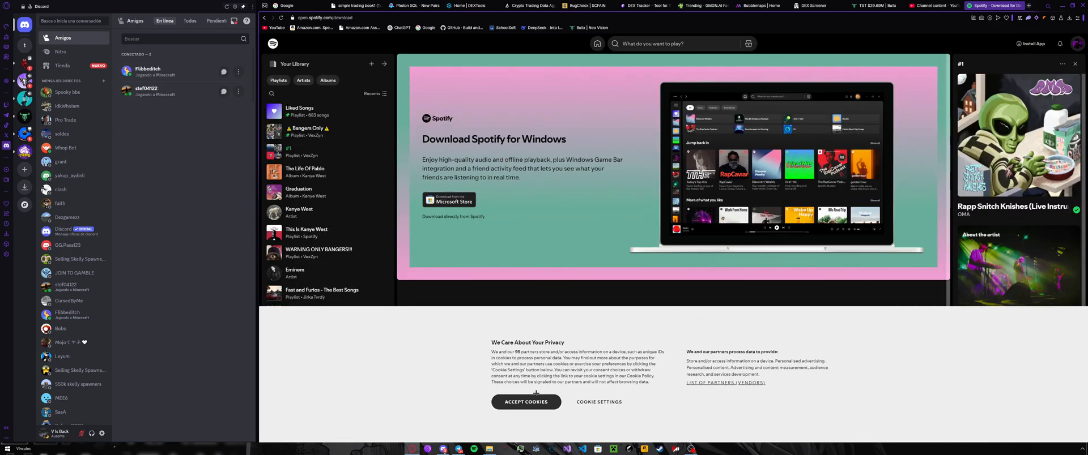
pyautogui.click(526, 402)
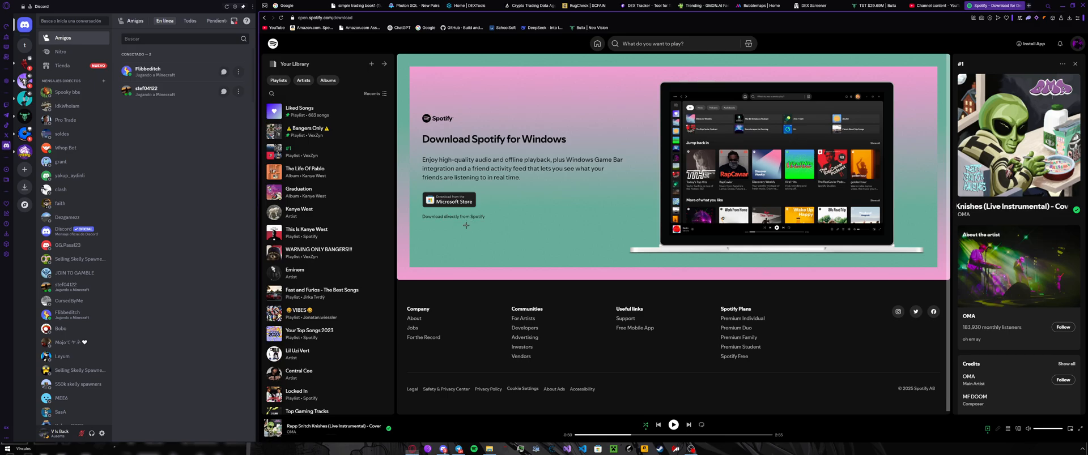
pyautogui.click(6, 449)
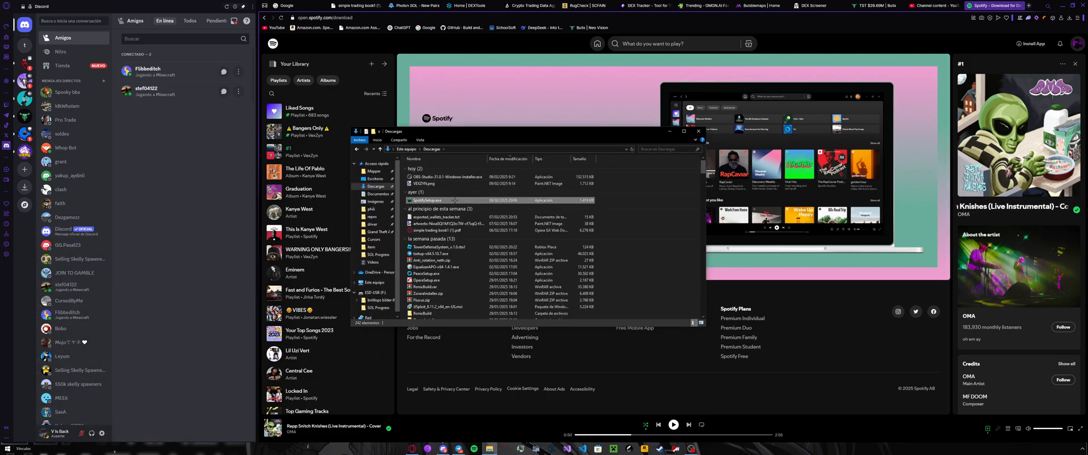
# Step: Run SpotifySetup.exe from Downloads, then return to the browser's address bar
pyautogui.click(426, 201)
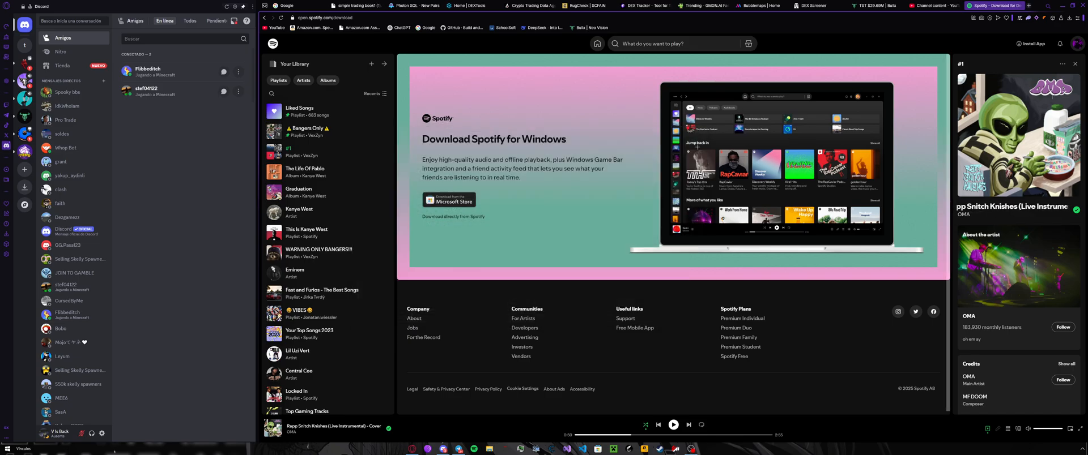
pyautogui.moveTo(584, 161)
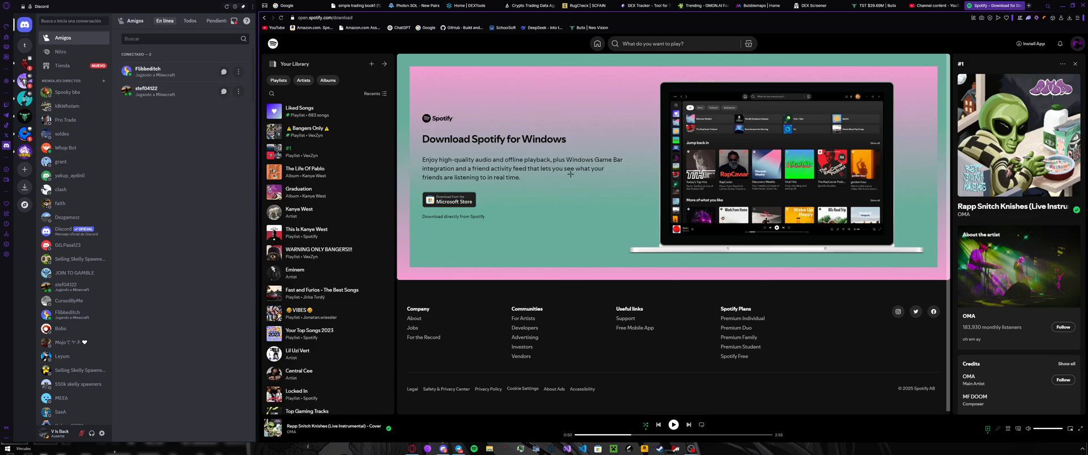
pyautogui.click(319, 18)
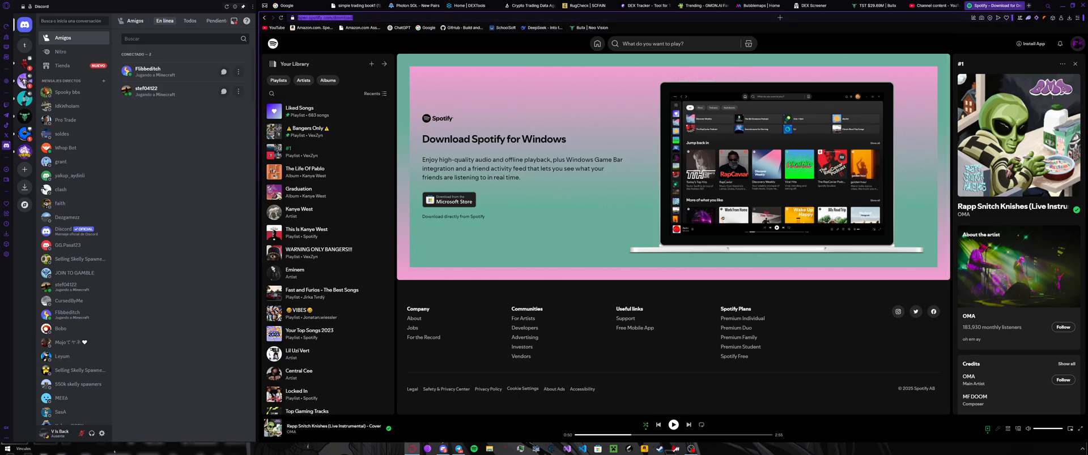
# Step: Search 'spacify' and follow the result to the spicetify.app Getting Started page
pyautogui.write('spac')
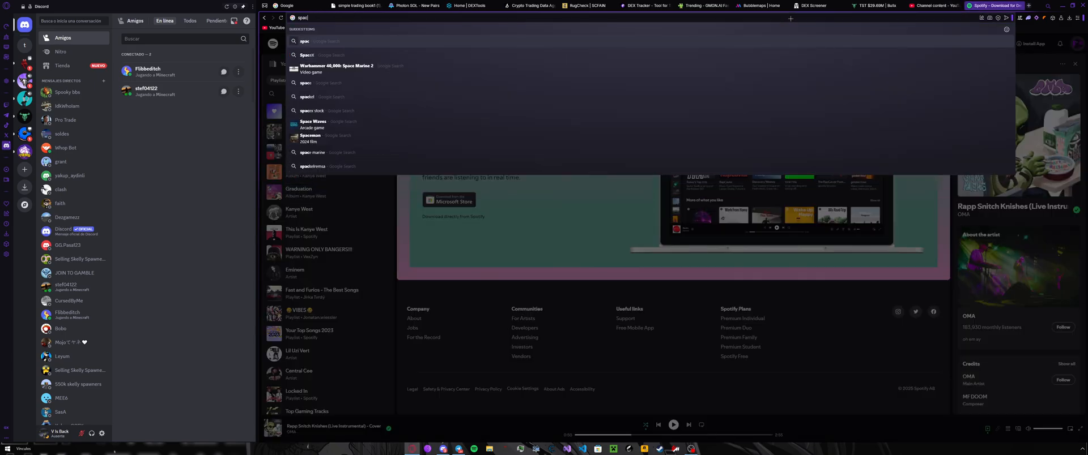
pyautogui.write('spacify')
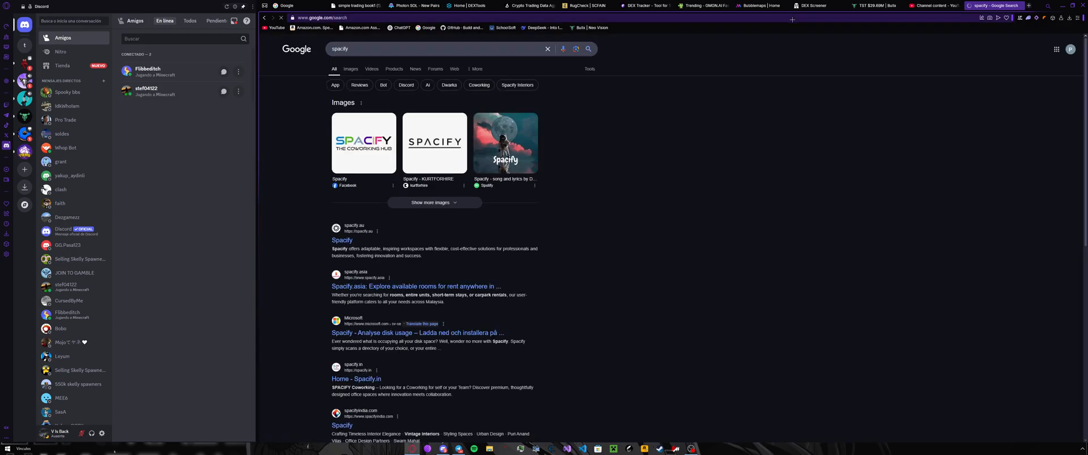
pyautogui.click(417, 48)
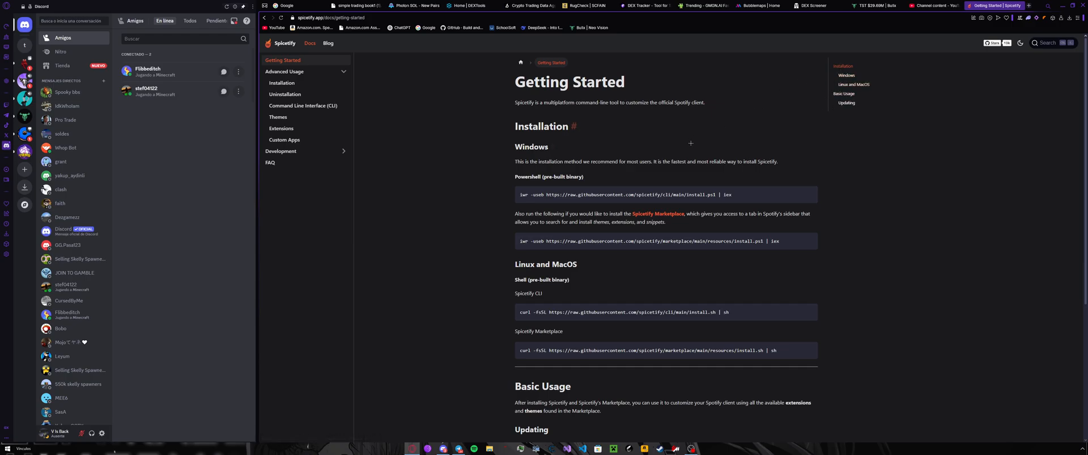
pyautogui.moveTo(531, 147)
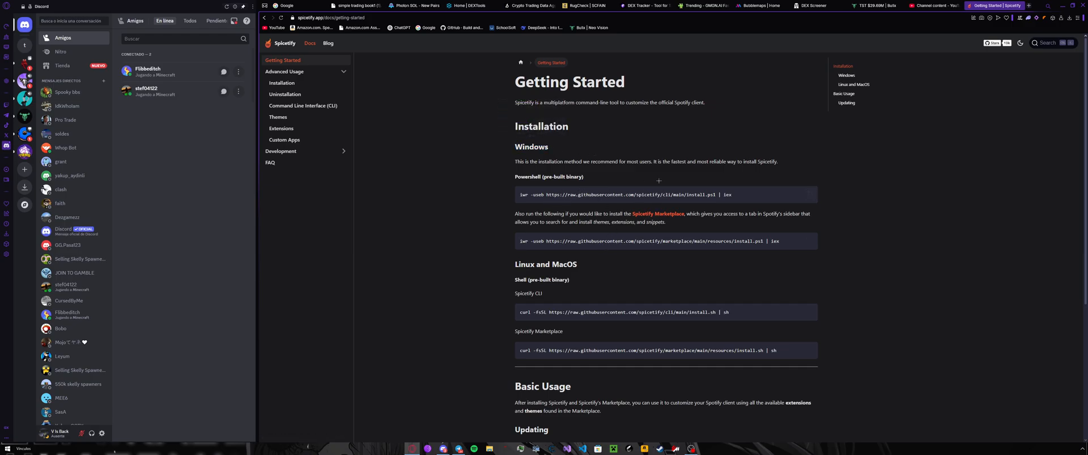
pyautogui.moveTo(607, 195)
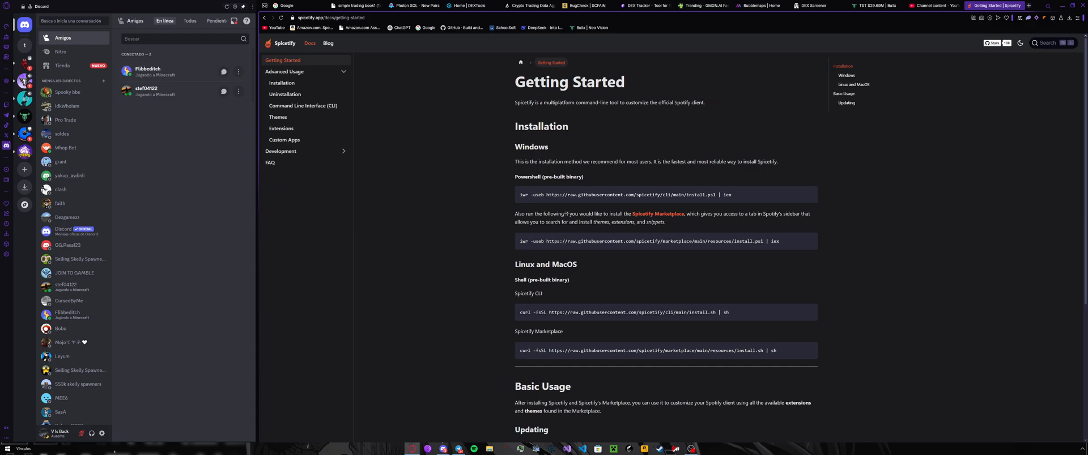
pyautogui.moveTo(624, 186)
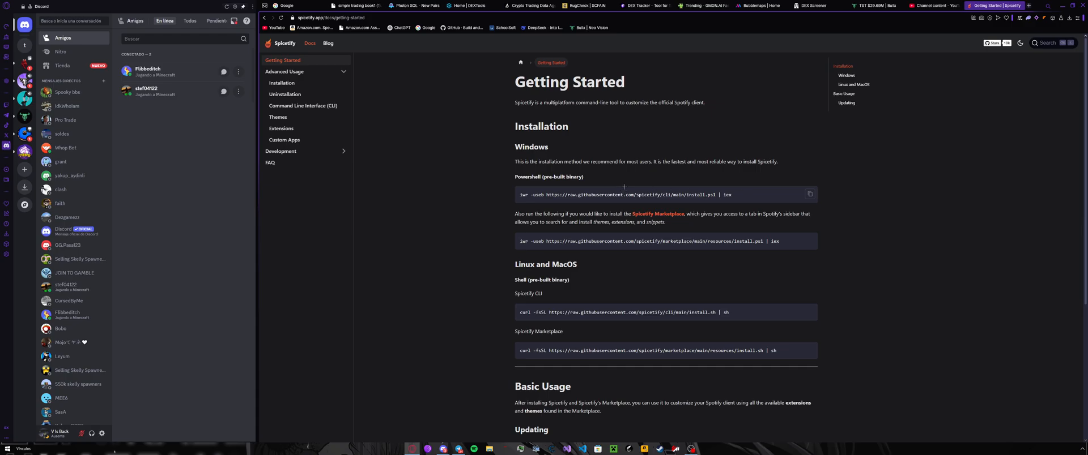
pyautogui.moveTo(809, 194)
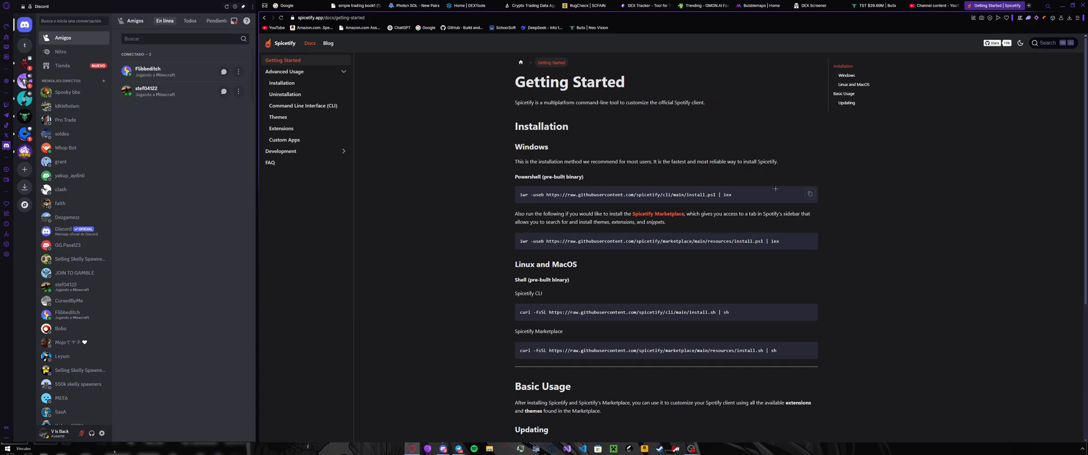
# Step: Copy the PowerShell install command and search 'pow' in Windows search
pyautogui.write('pow')
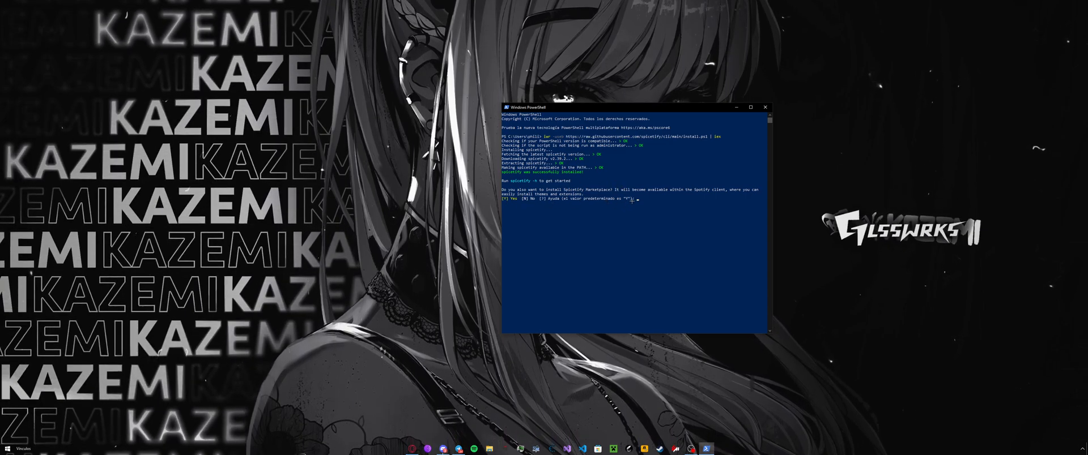
# Step: Run the iwr install command in PowerShell and answer 'y' to install Marketplace
pyautogui.write('y')
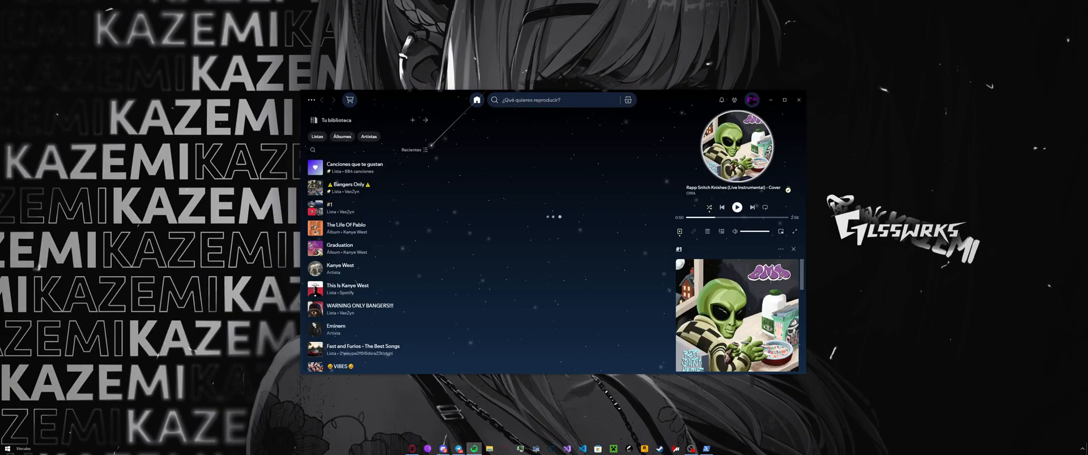
# Step: Open the Marketplace icon in Spotify's top bar to show the Extensions tab
pyautogui.click(476, 100)
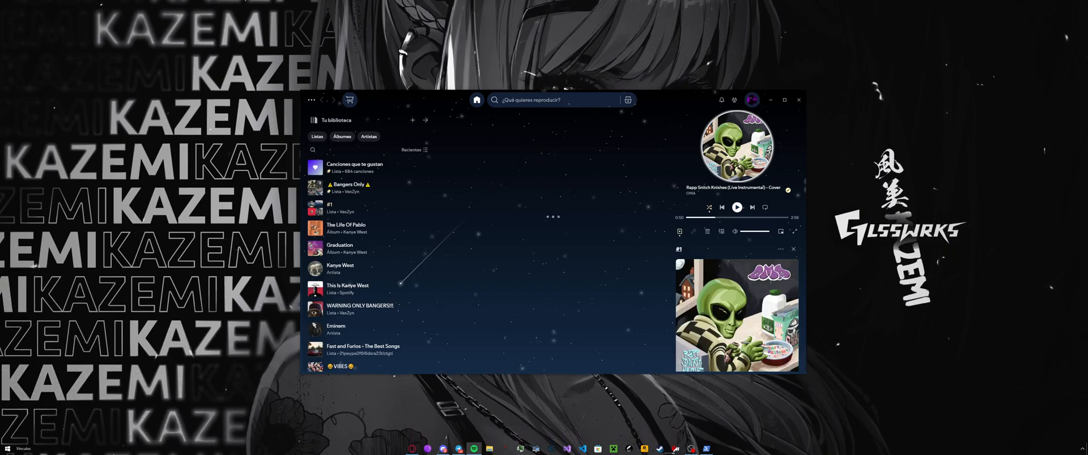
pyautogui.click(350, 99)
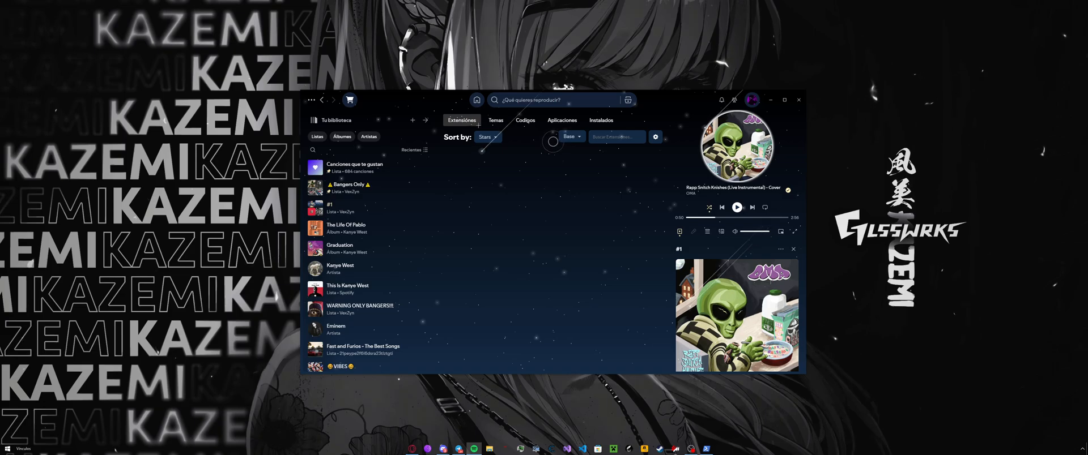